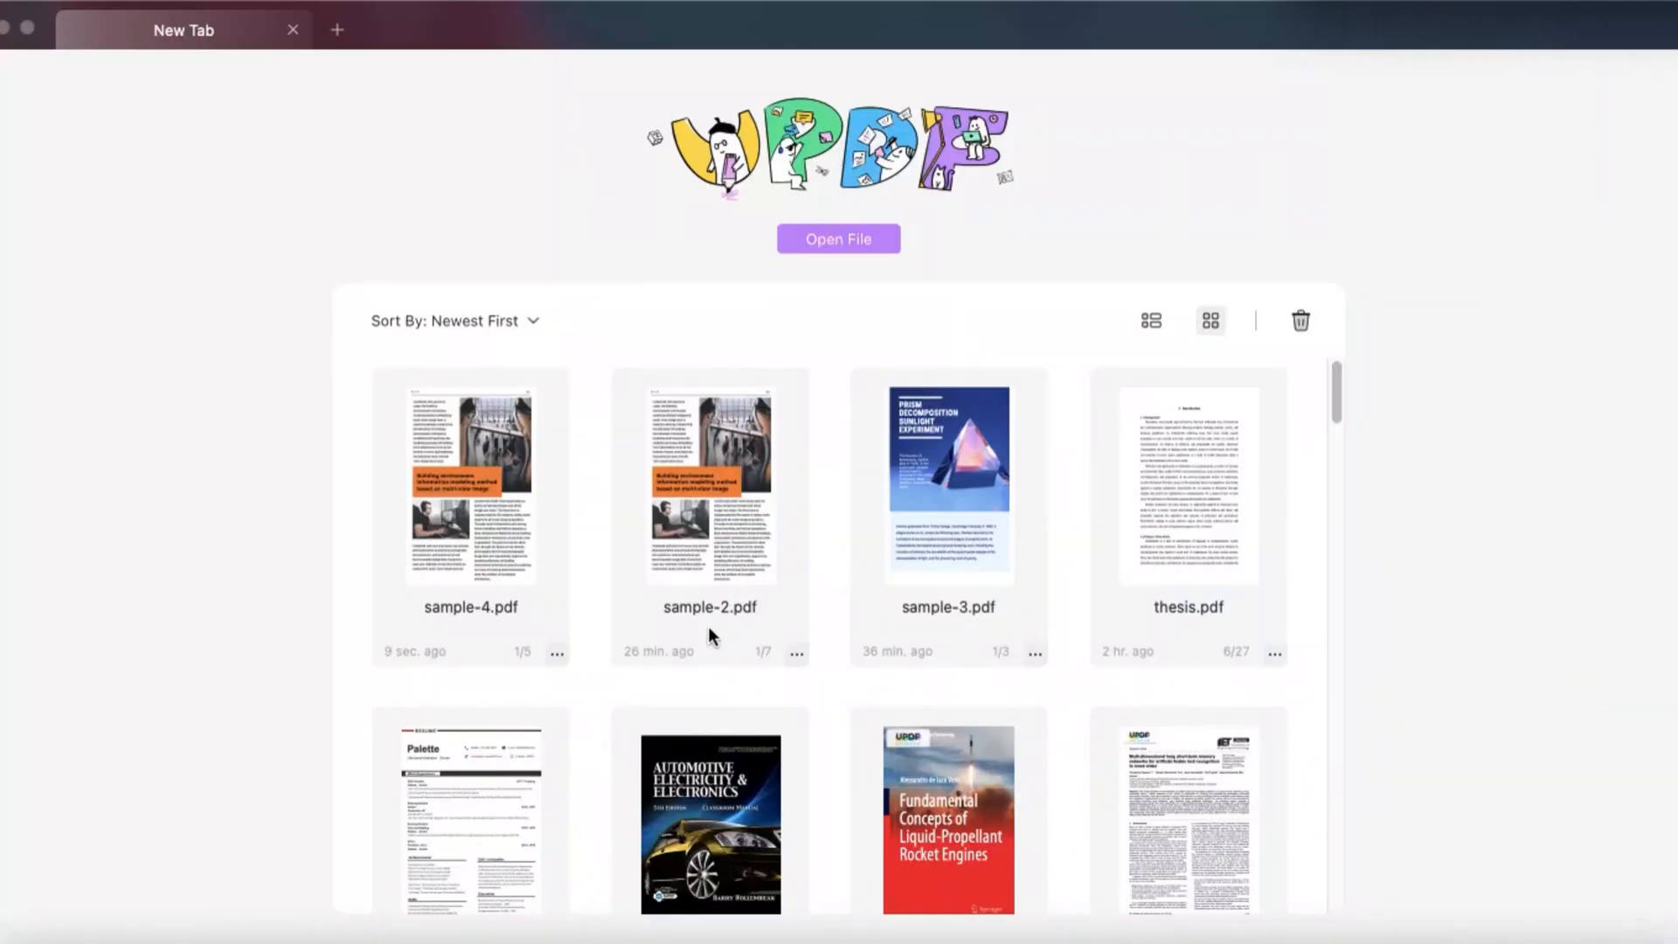
Open sample-4.pdf from the recent files list
{"action": "double_click", "coordinate": [470, 482]}
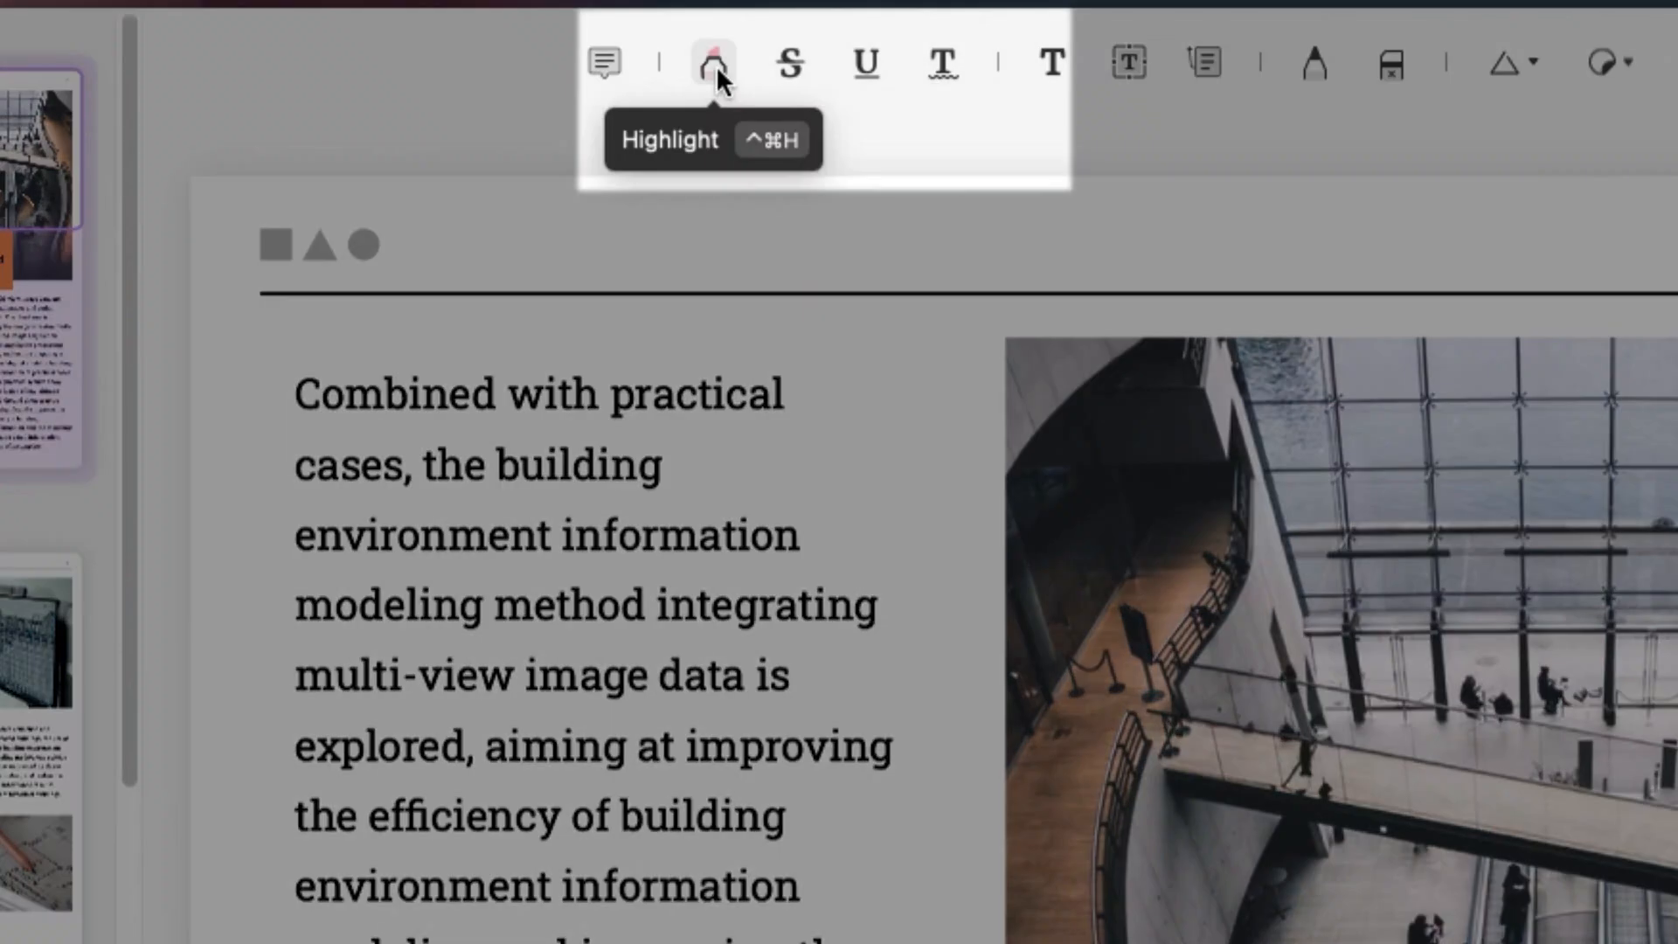
{"action": "mouse_move", "coordinate": [869, 63]}
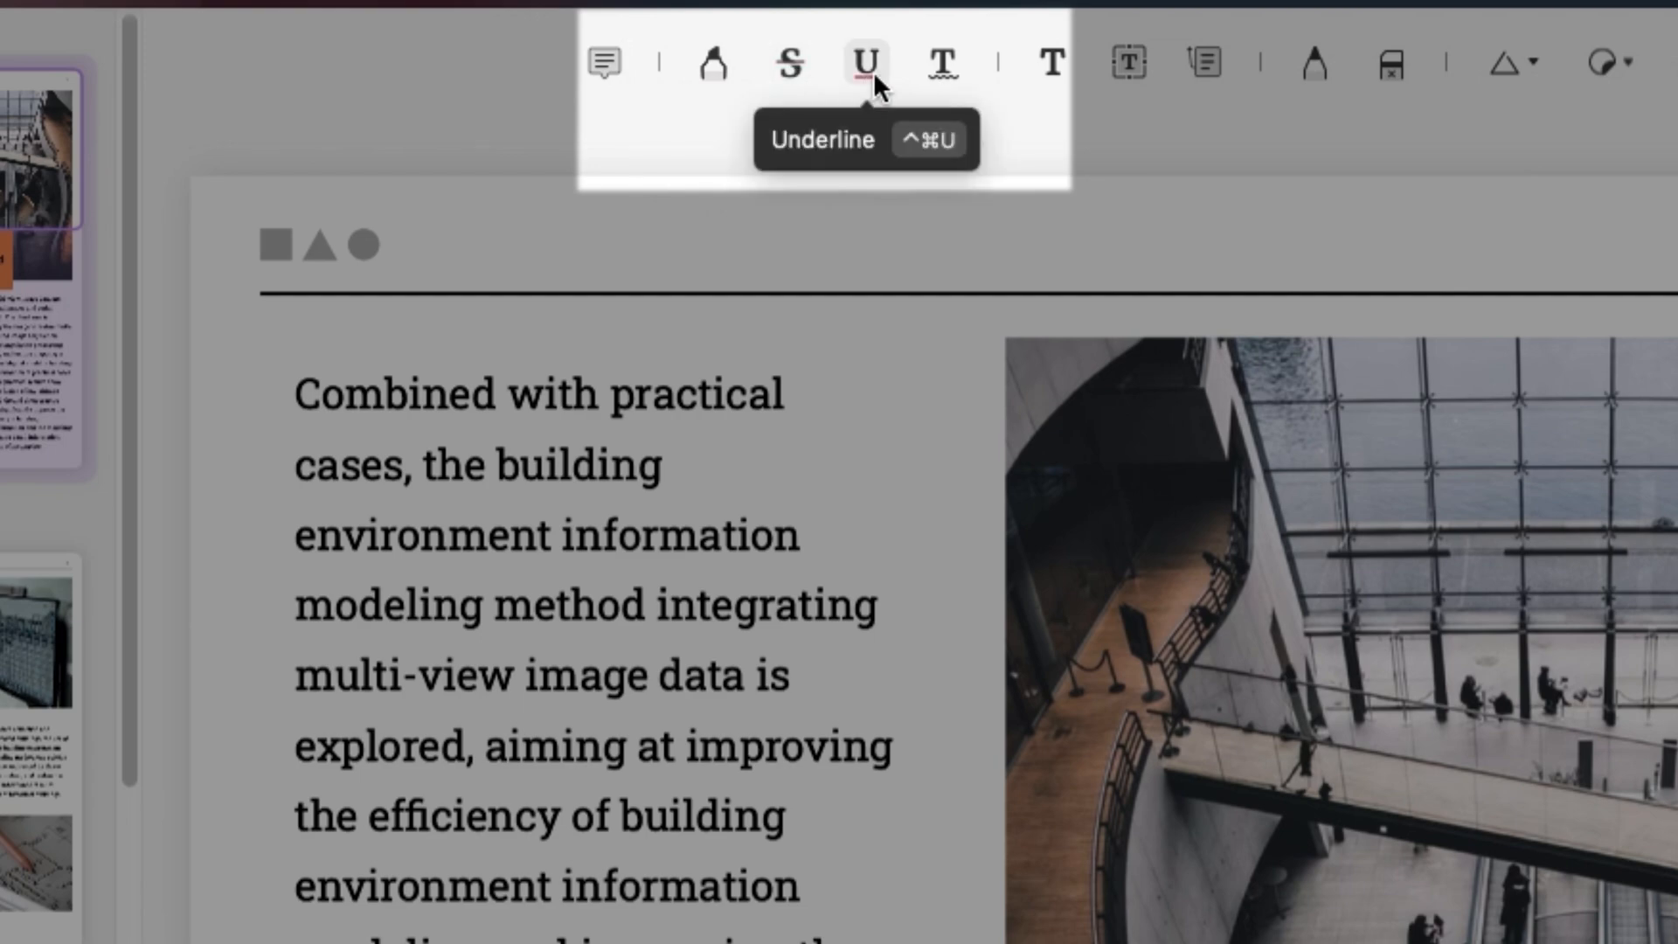
{"action": "mouse_move", "coordinate": [941, 63]}
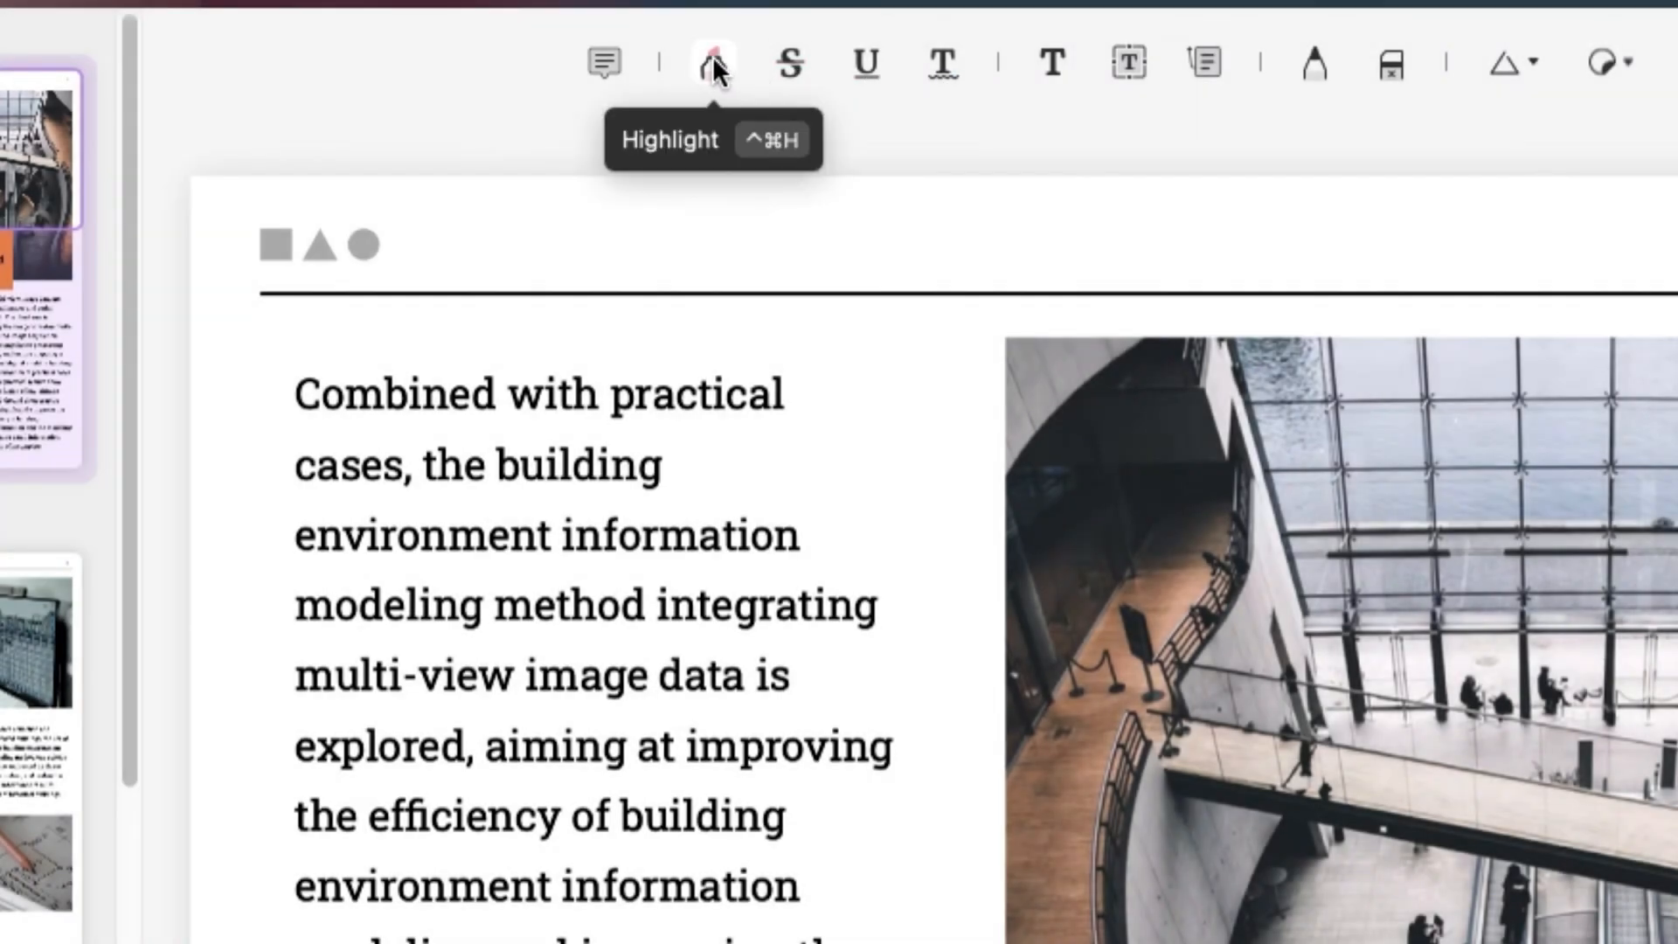
Choose blue as the Highlight tool's colour for marking the paragraph
{"action": "left_click", "coordinate": [712, 62]}
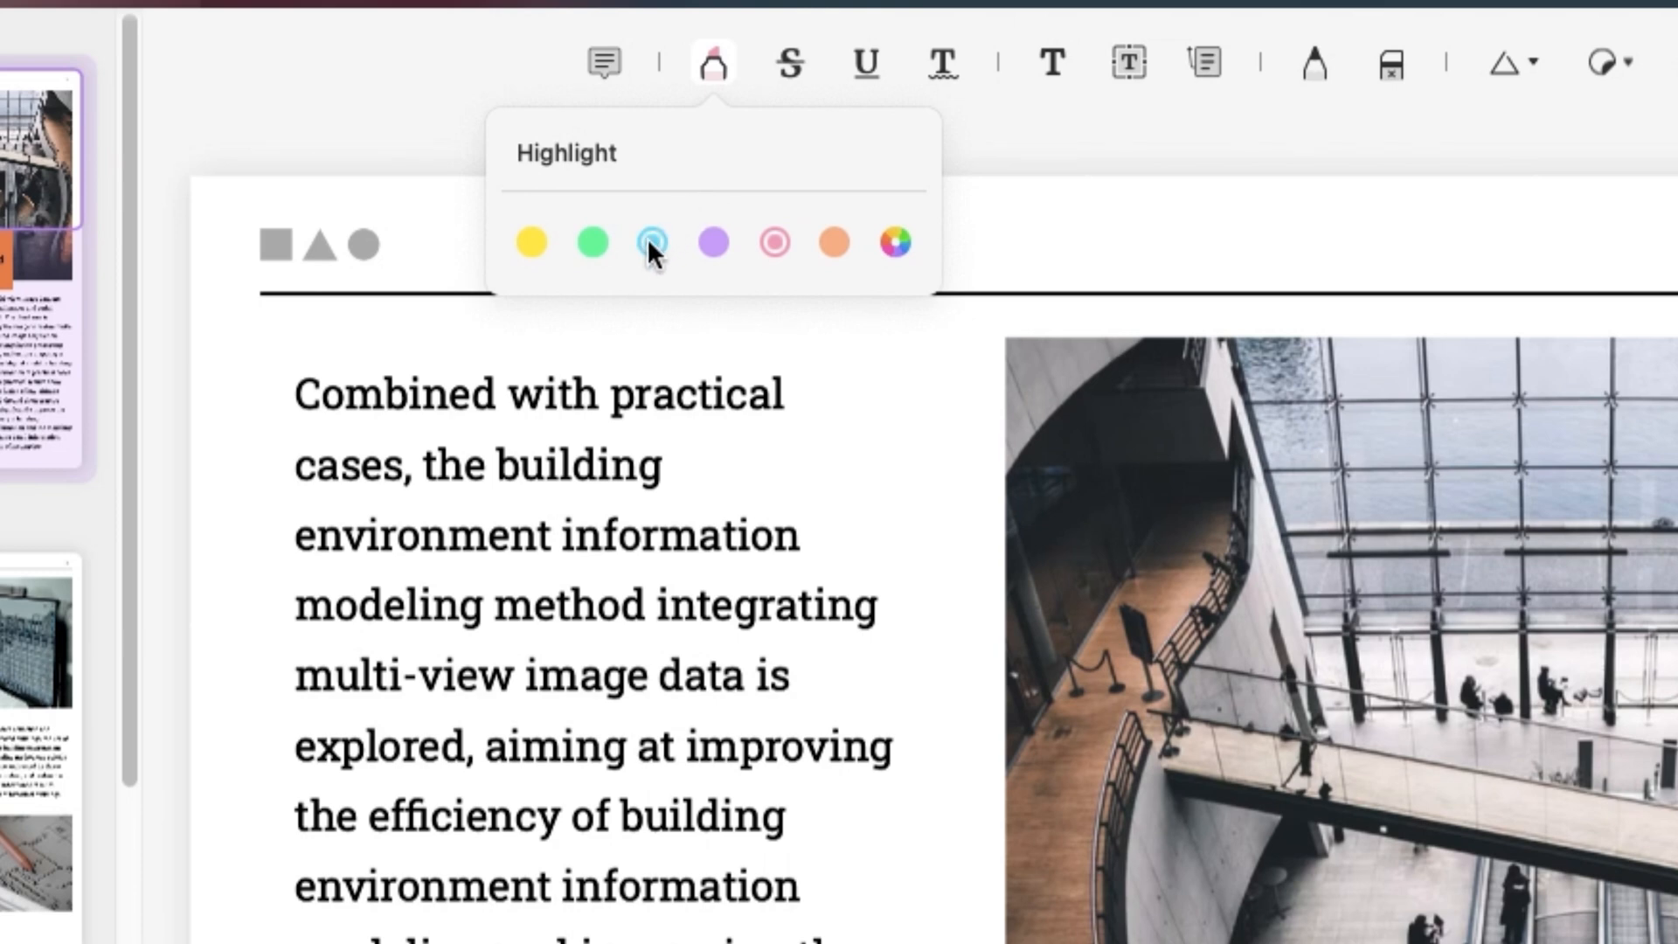
{"action": "left_click", "coordinate": [652, 241]}
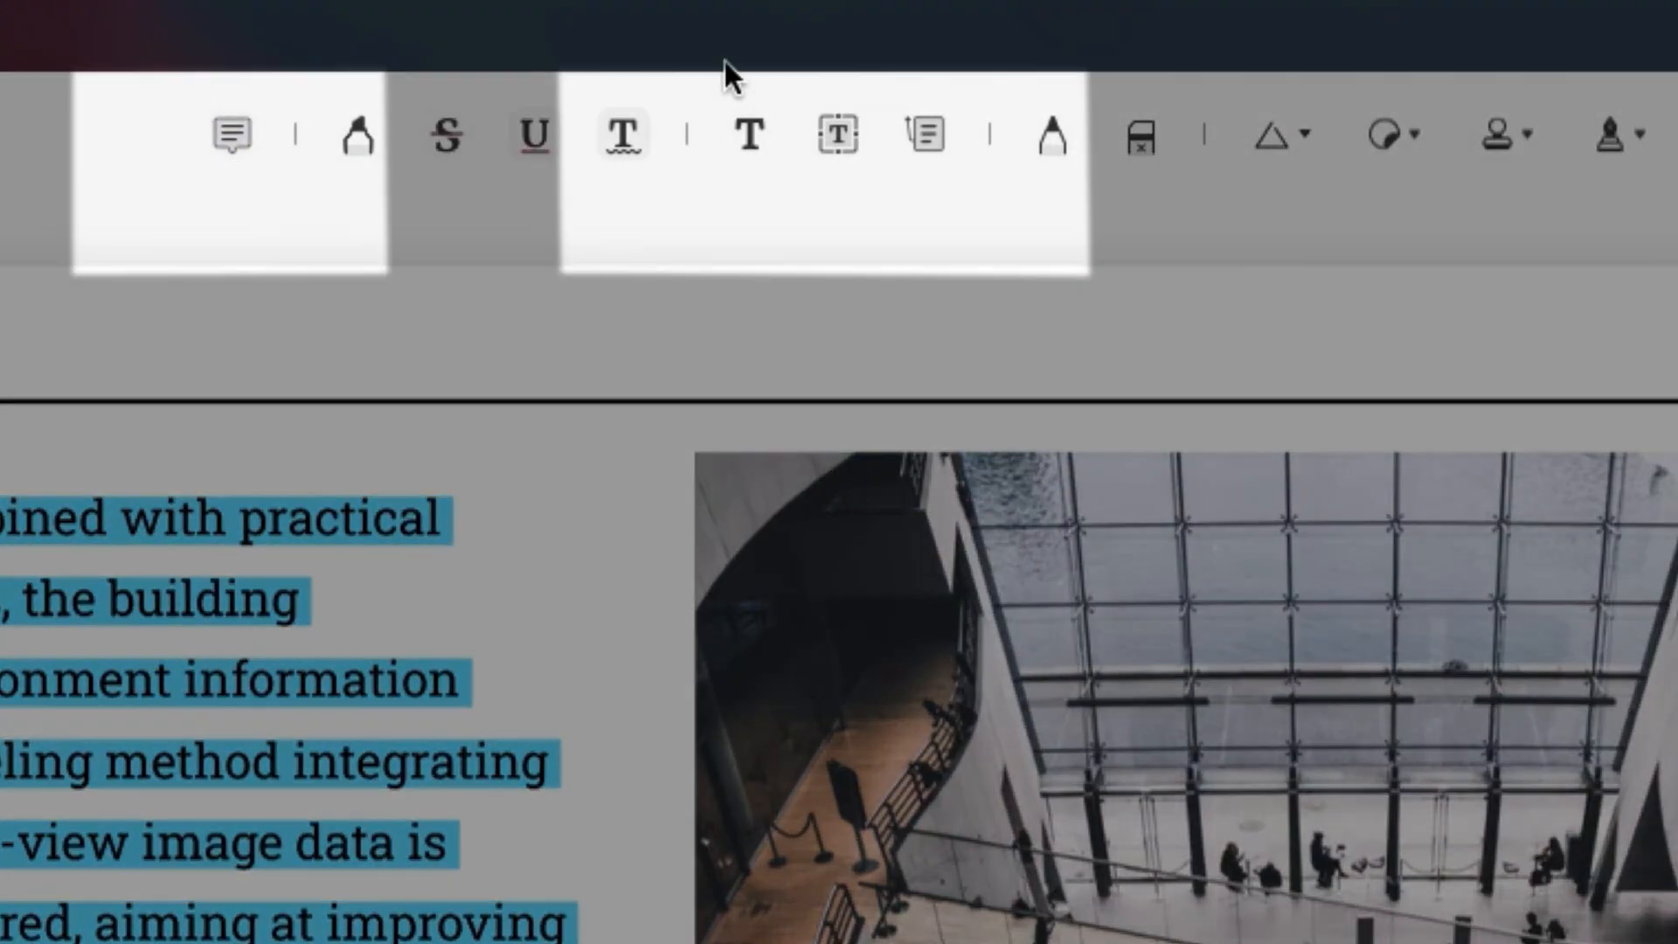
{"action": "mouse_move", "coordinate": [923, 137]}
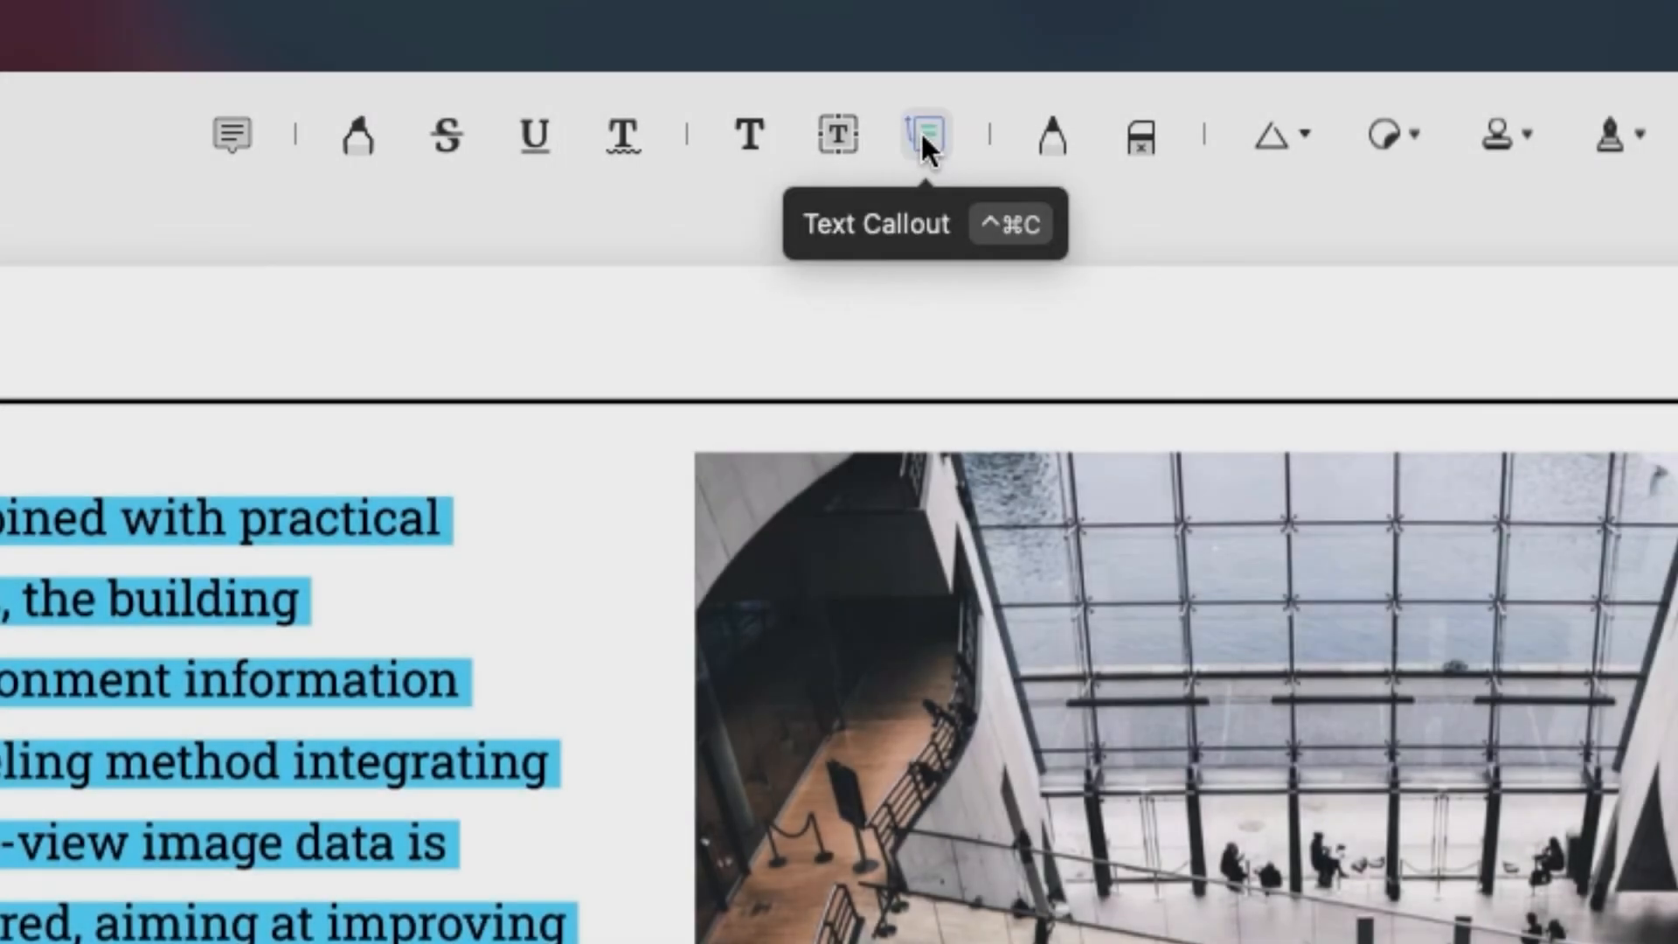
{"action": "mouse_move", "coordinate": [230, 136]}
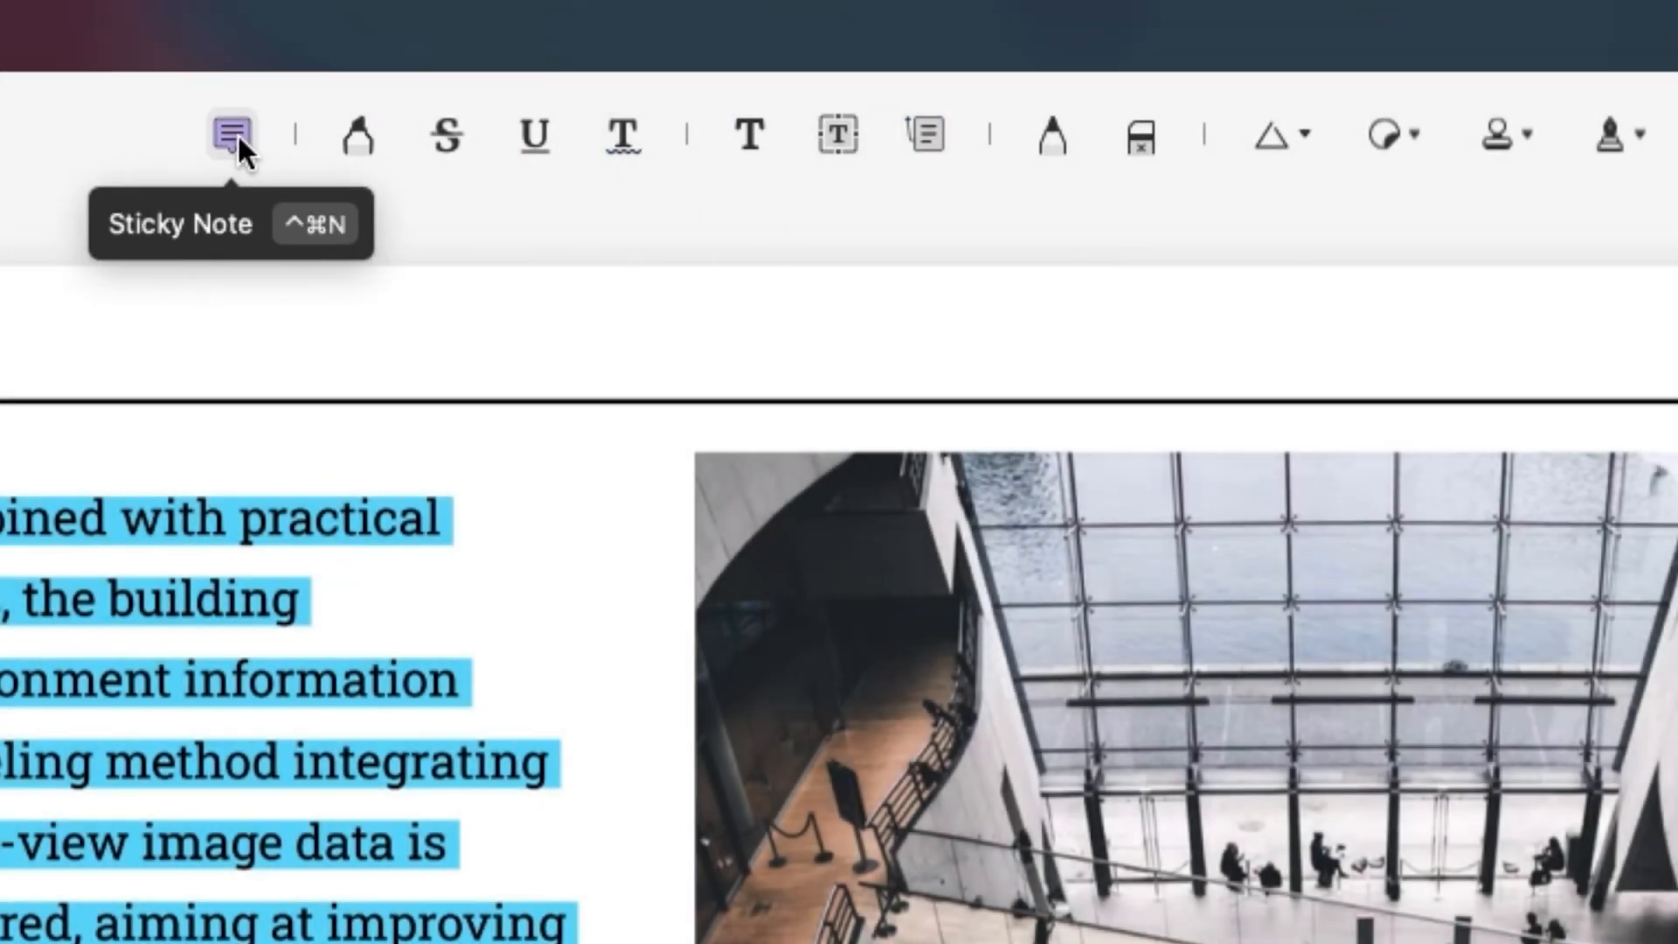
Place a sticky-note marker just right of the highlighted paragraph
{"action": "left_click", "coordinate": [231, 136]}
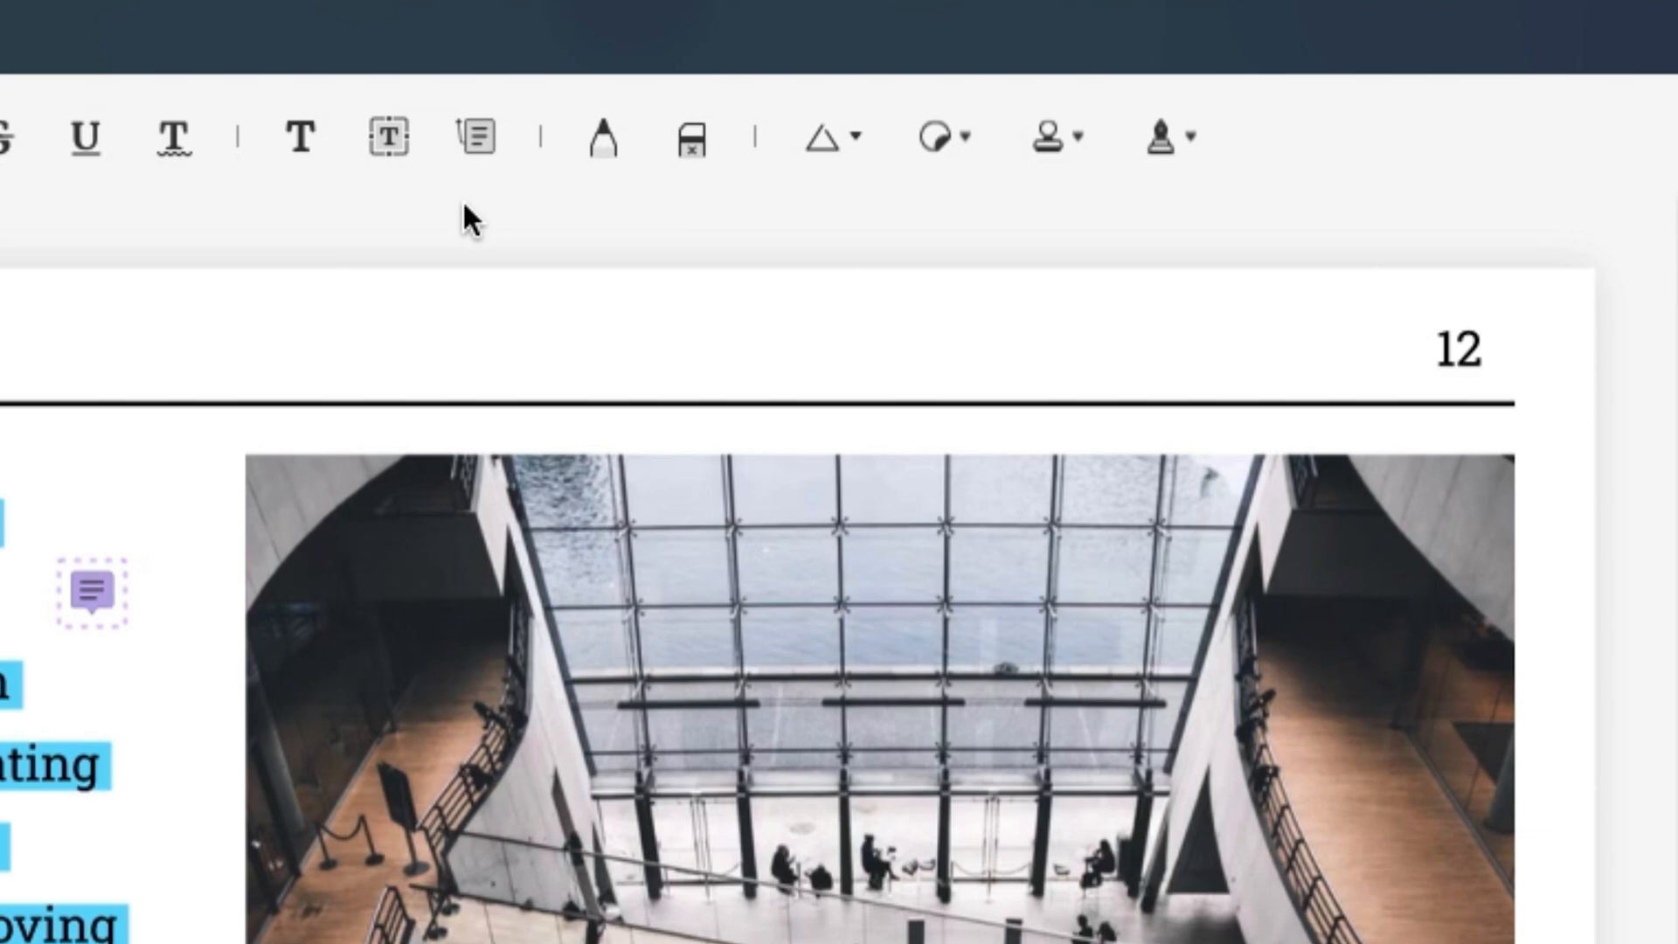
{"action": "mouse_move", "coordinate": [601, 137]}
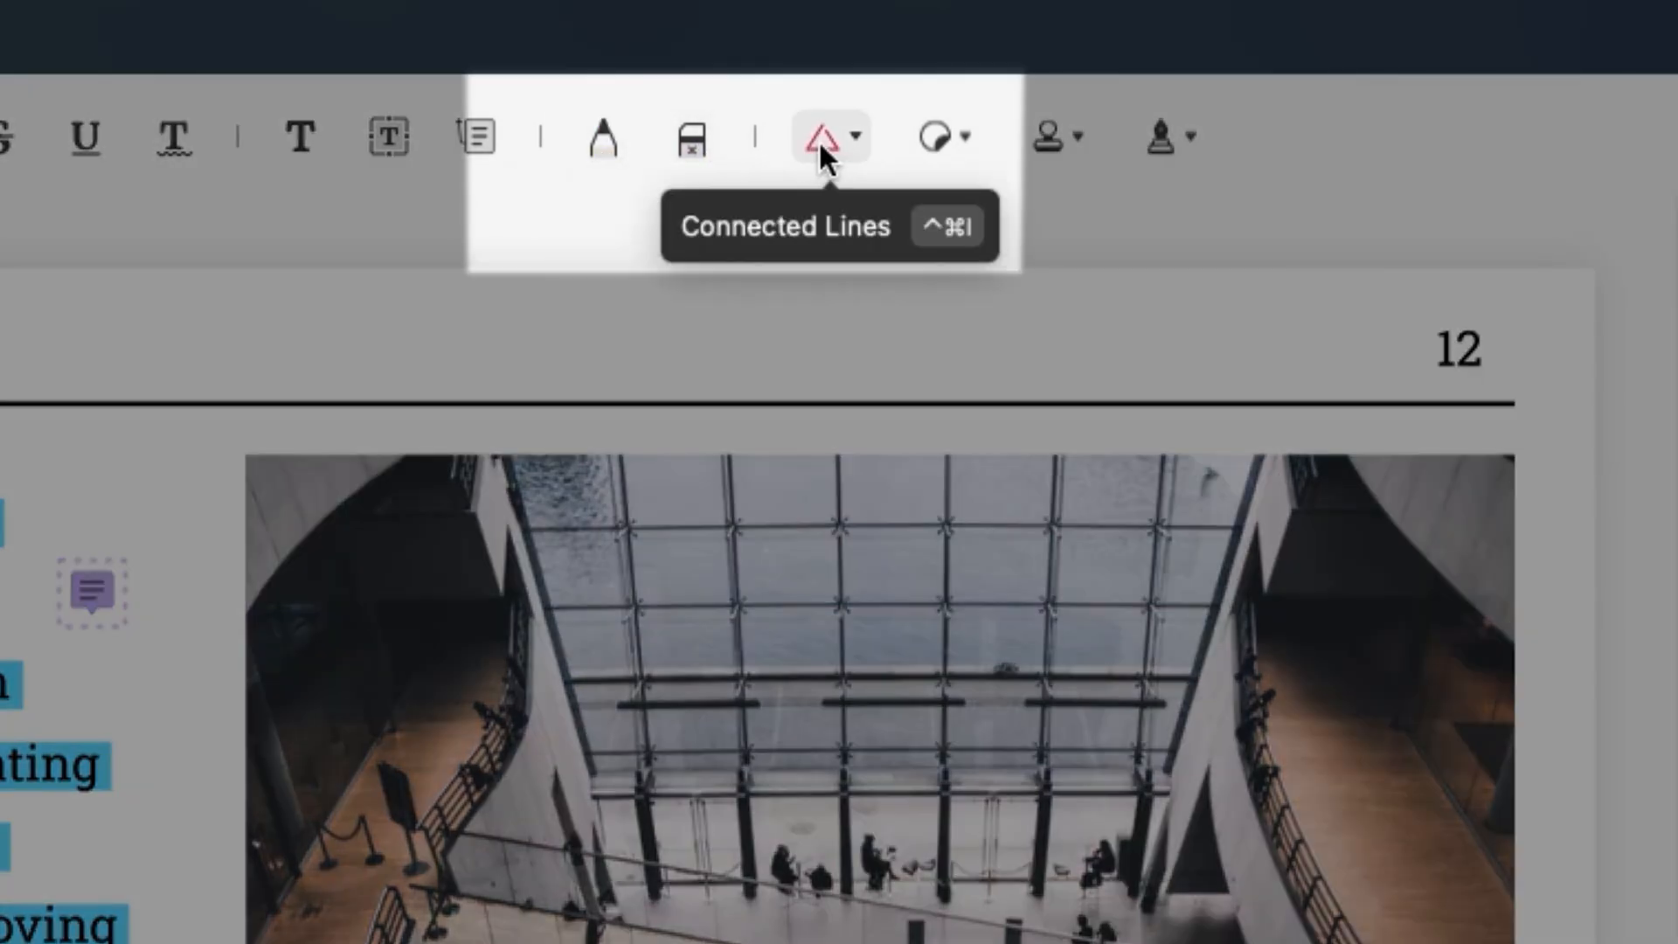
{"action": "left_click", "coordinate": [828, 136]}
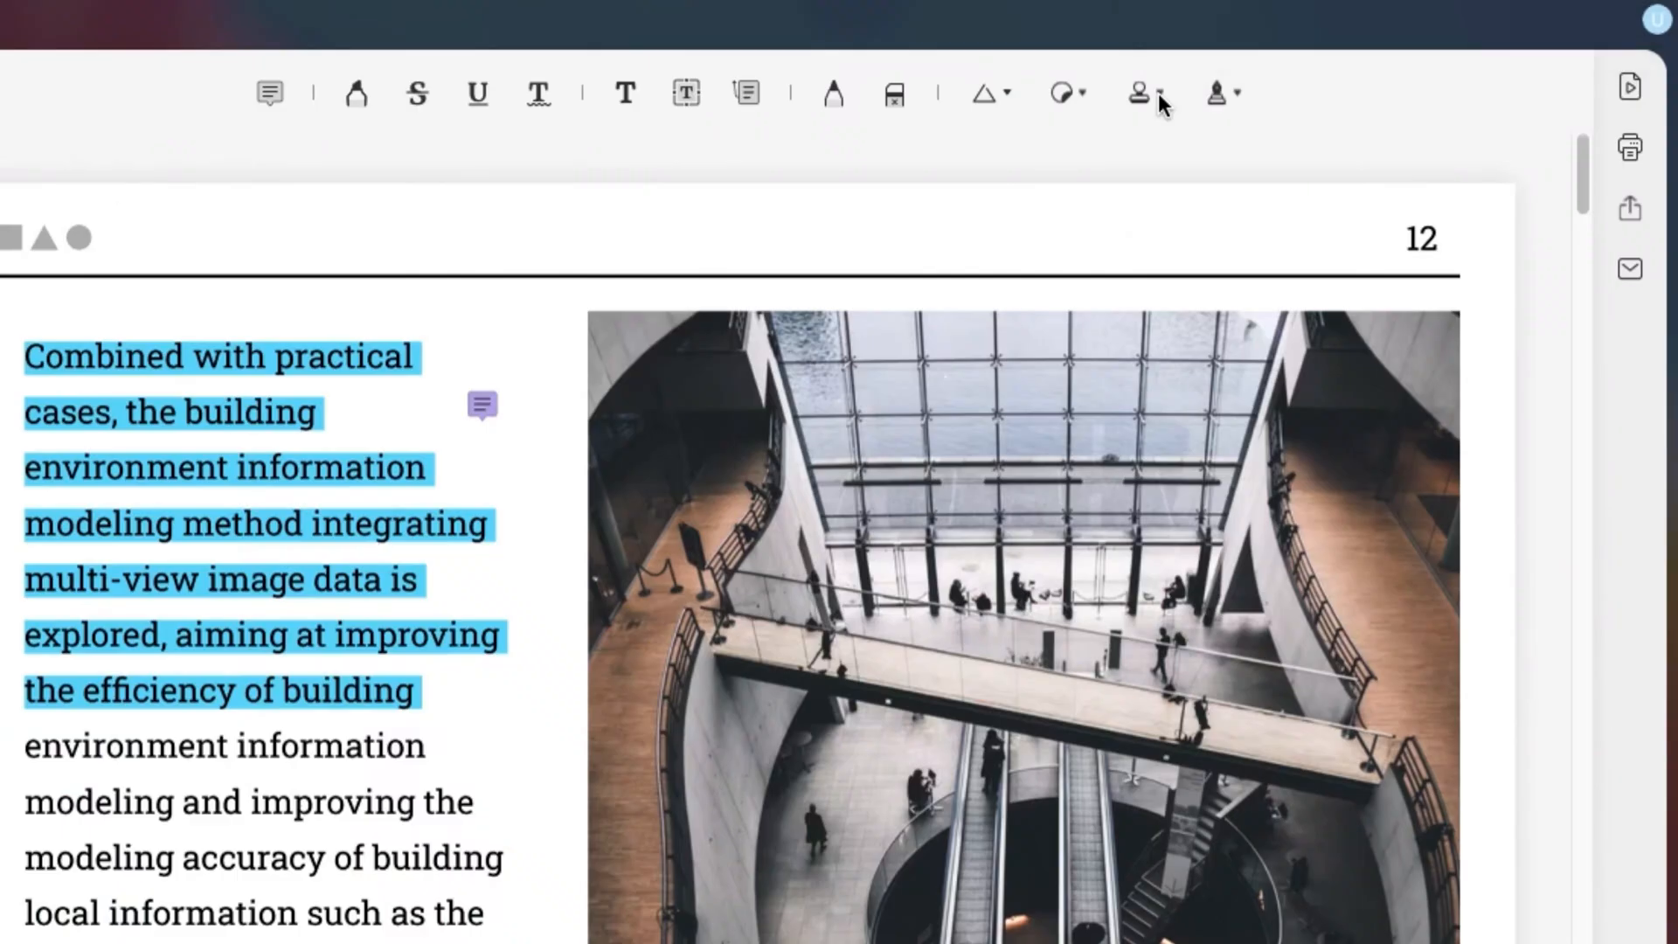
Place a lightbulb sticker above the highlighted paragraph at the photo's top-left corner
{"action": "left_click", "coordinate": [1061, 92]}
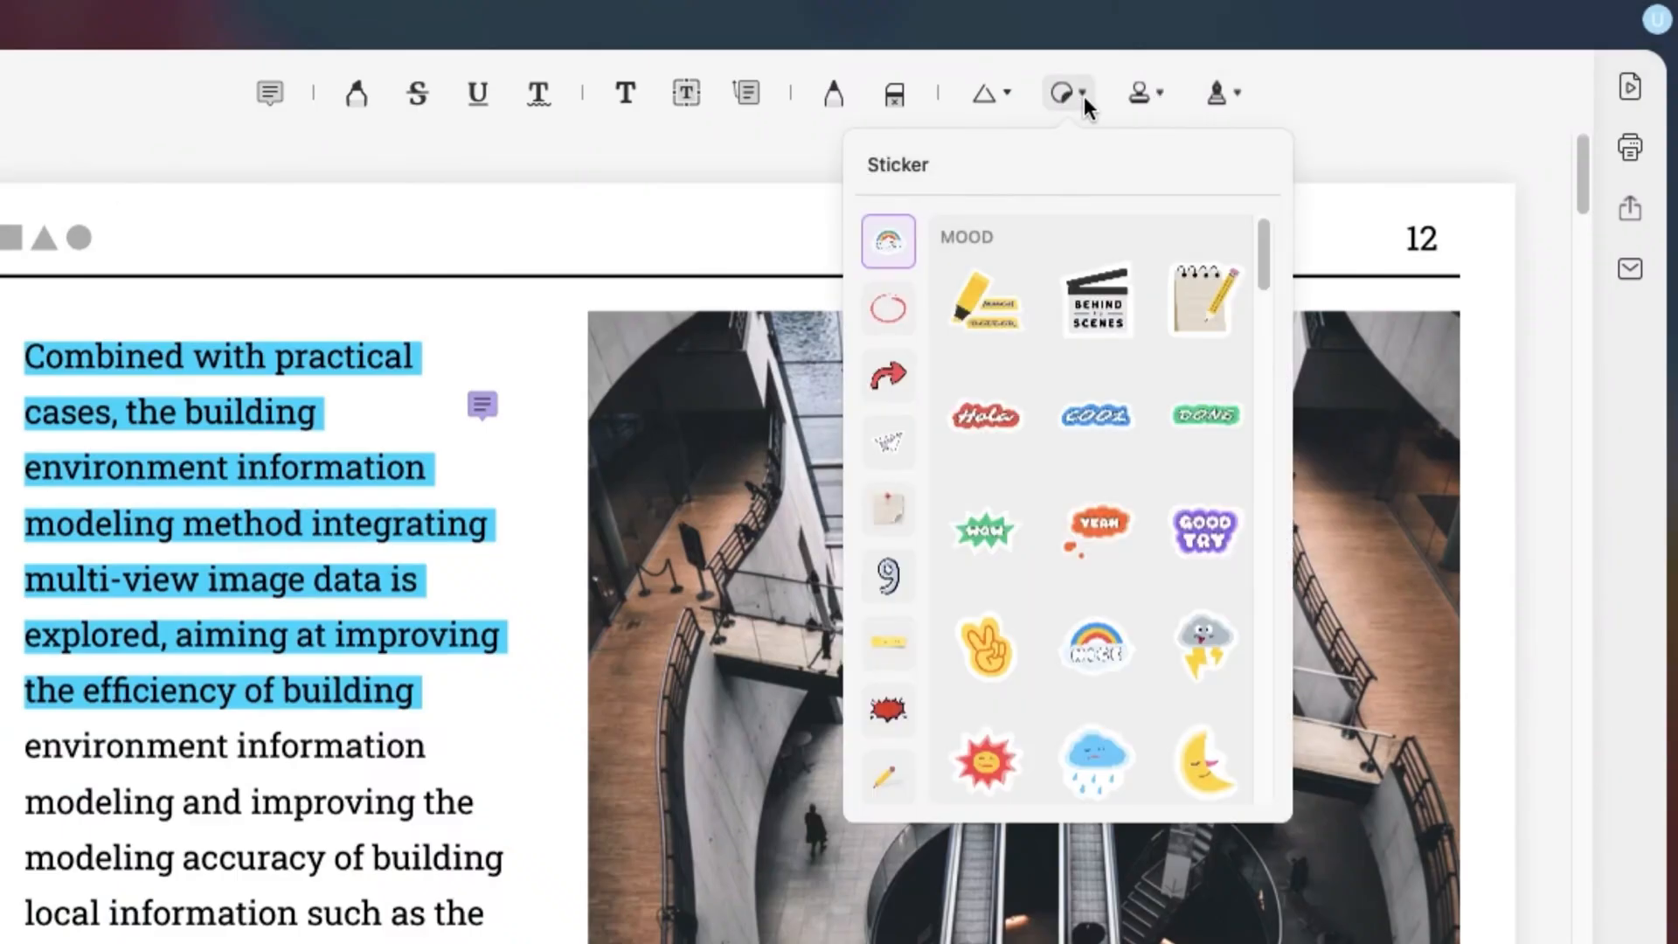
{"action": "left_click", "coordinate": [888, 374]}
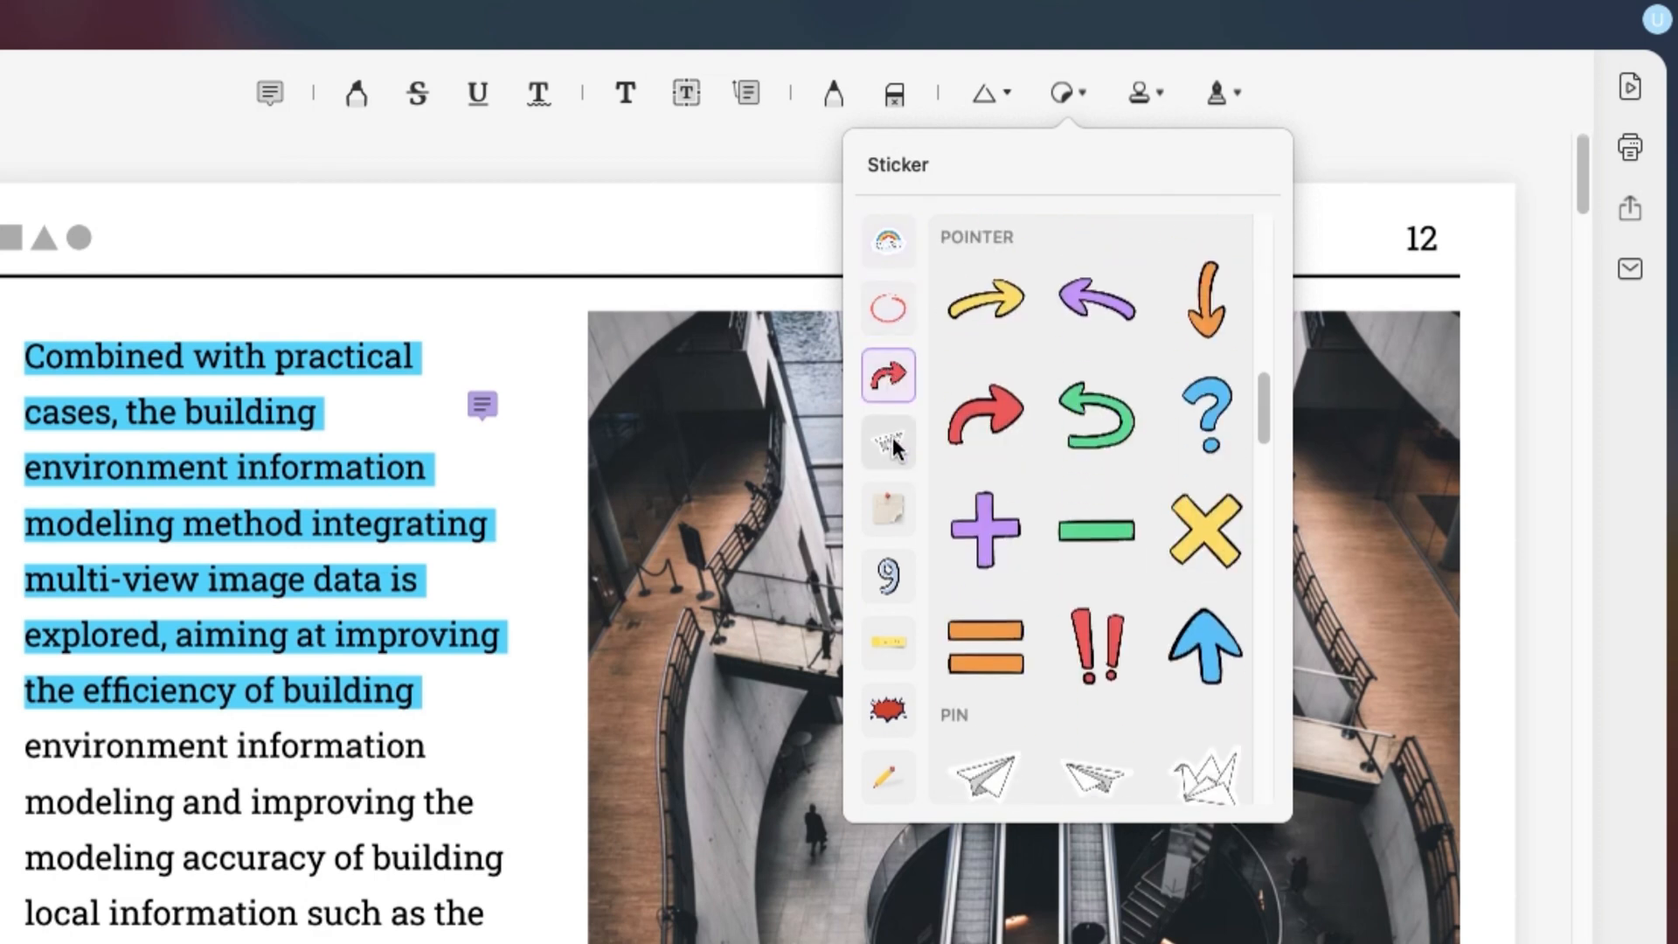
{"action": "scroll", "scroll_direction": "down", "scroll_amount": 3}
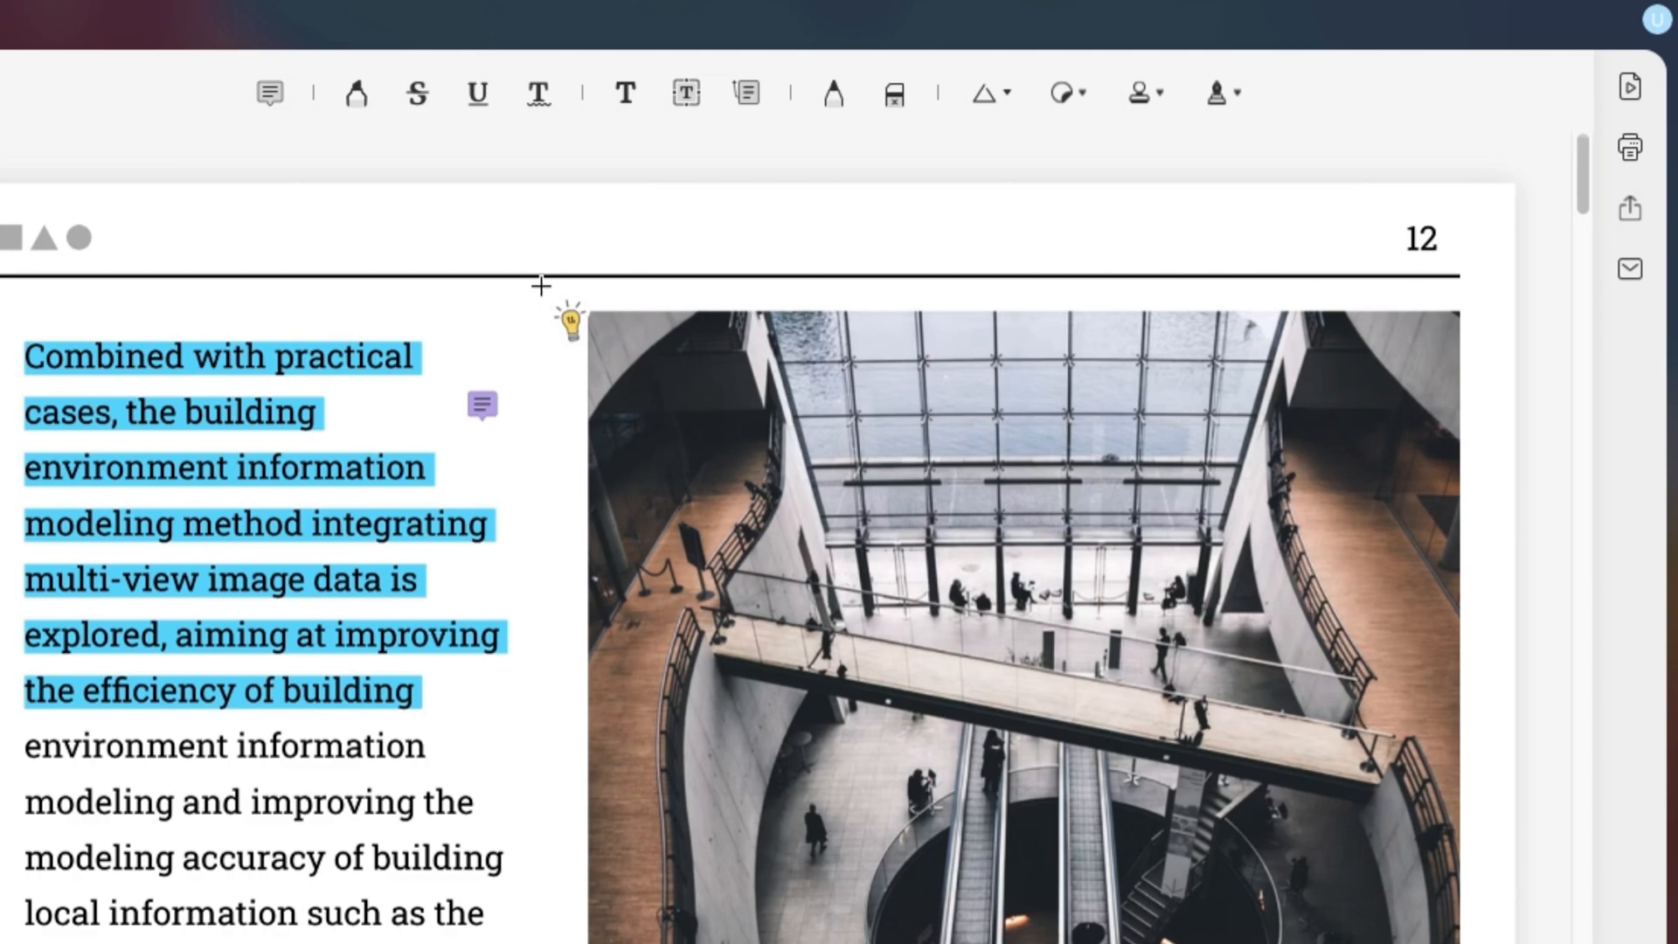
{"action": "left_click", "coordinate": [572, 323]}
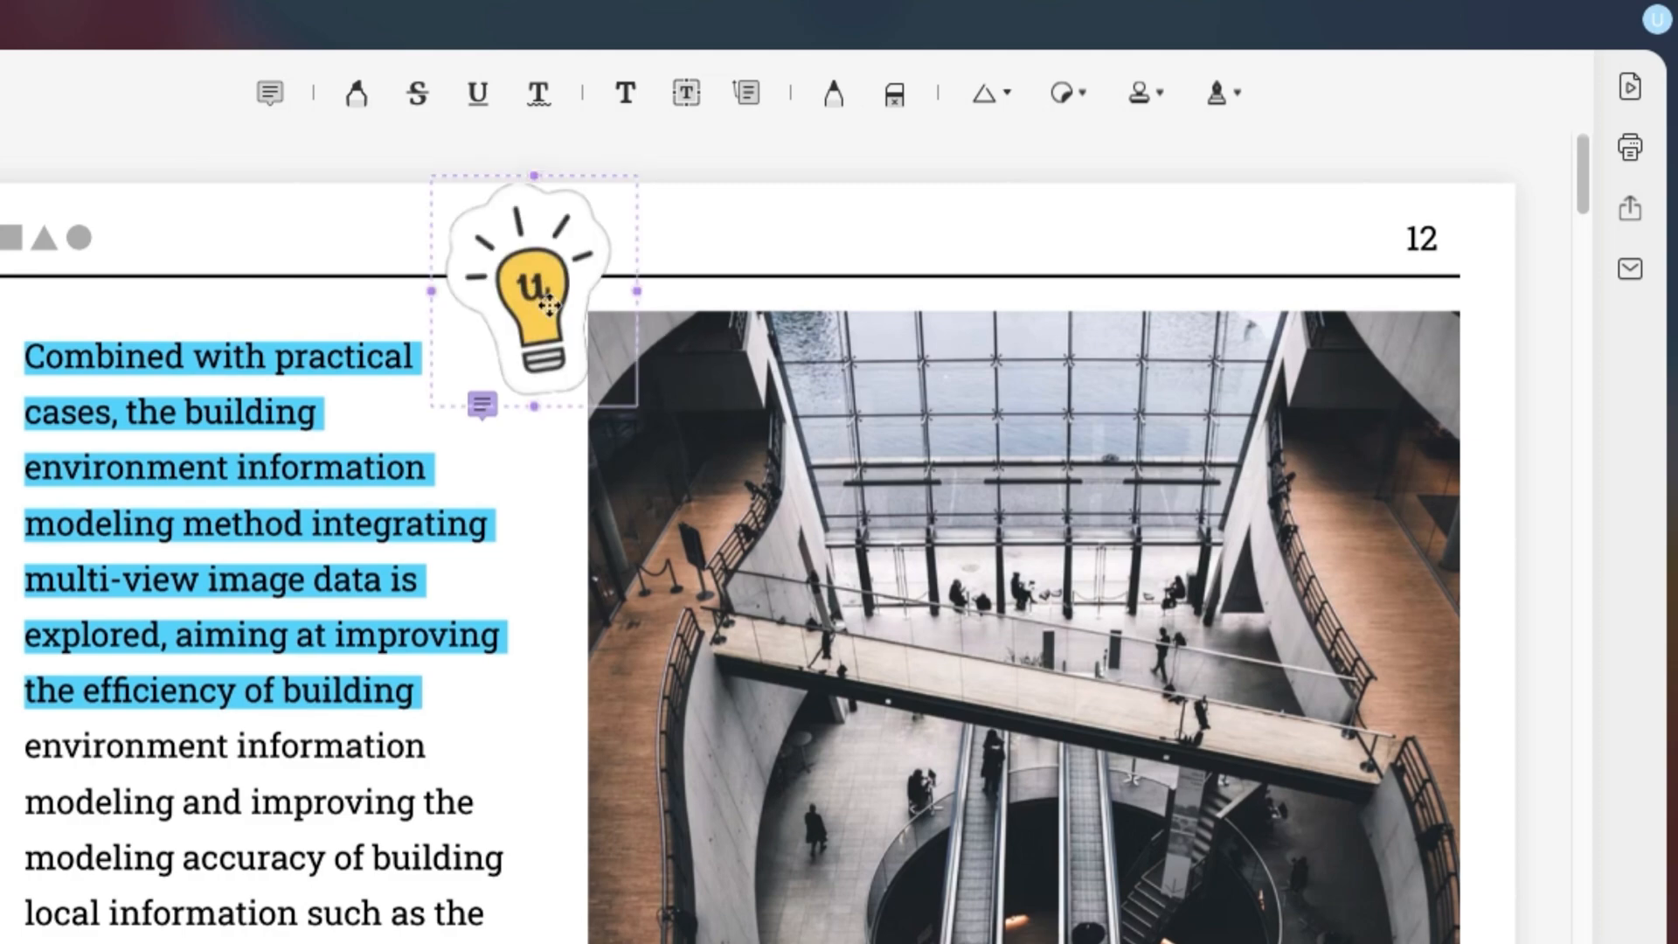
Place a yellow WITNESS stamp over the photo's lower-left edge
{"action": "left_click", "coordinate": [1142, 94]}
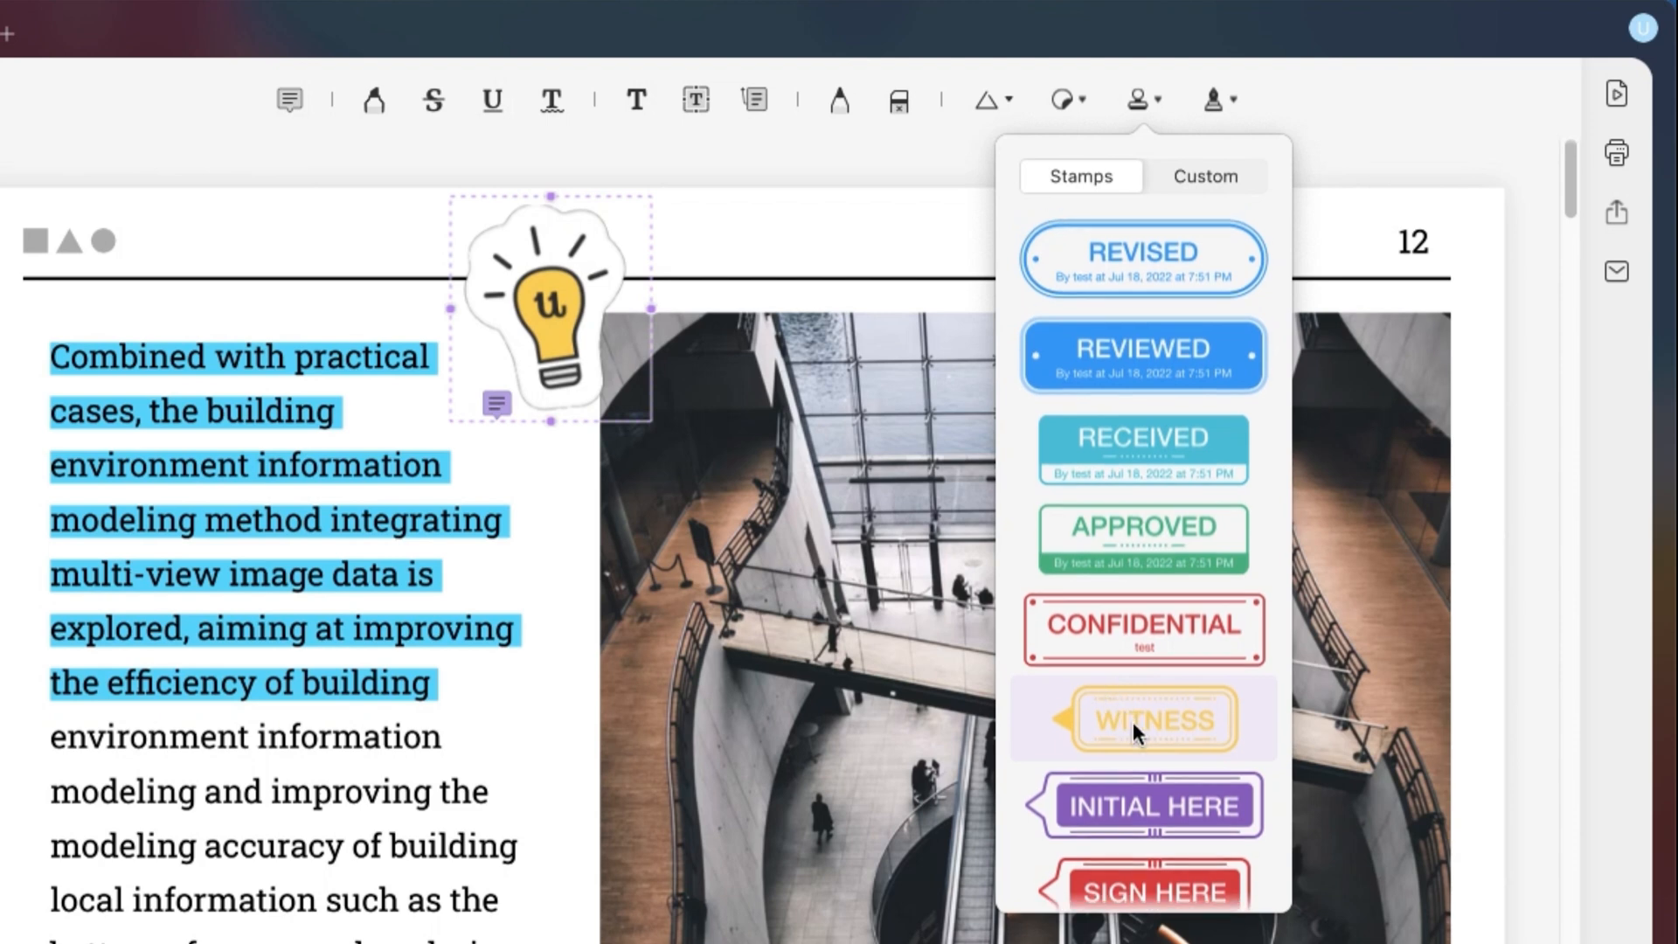
{"action": "left_click", "coordinate": [1139, 717]}
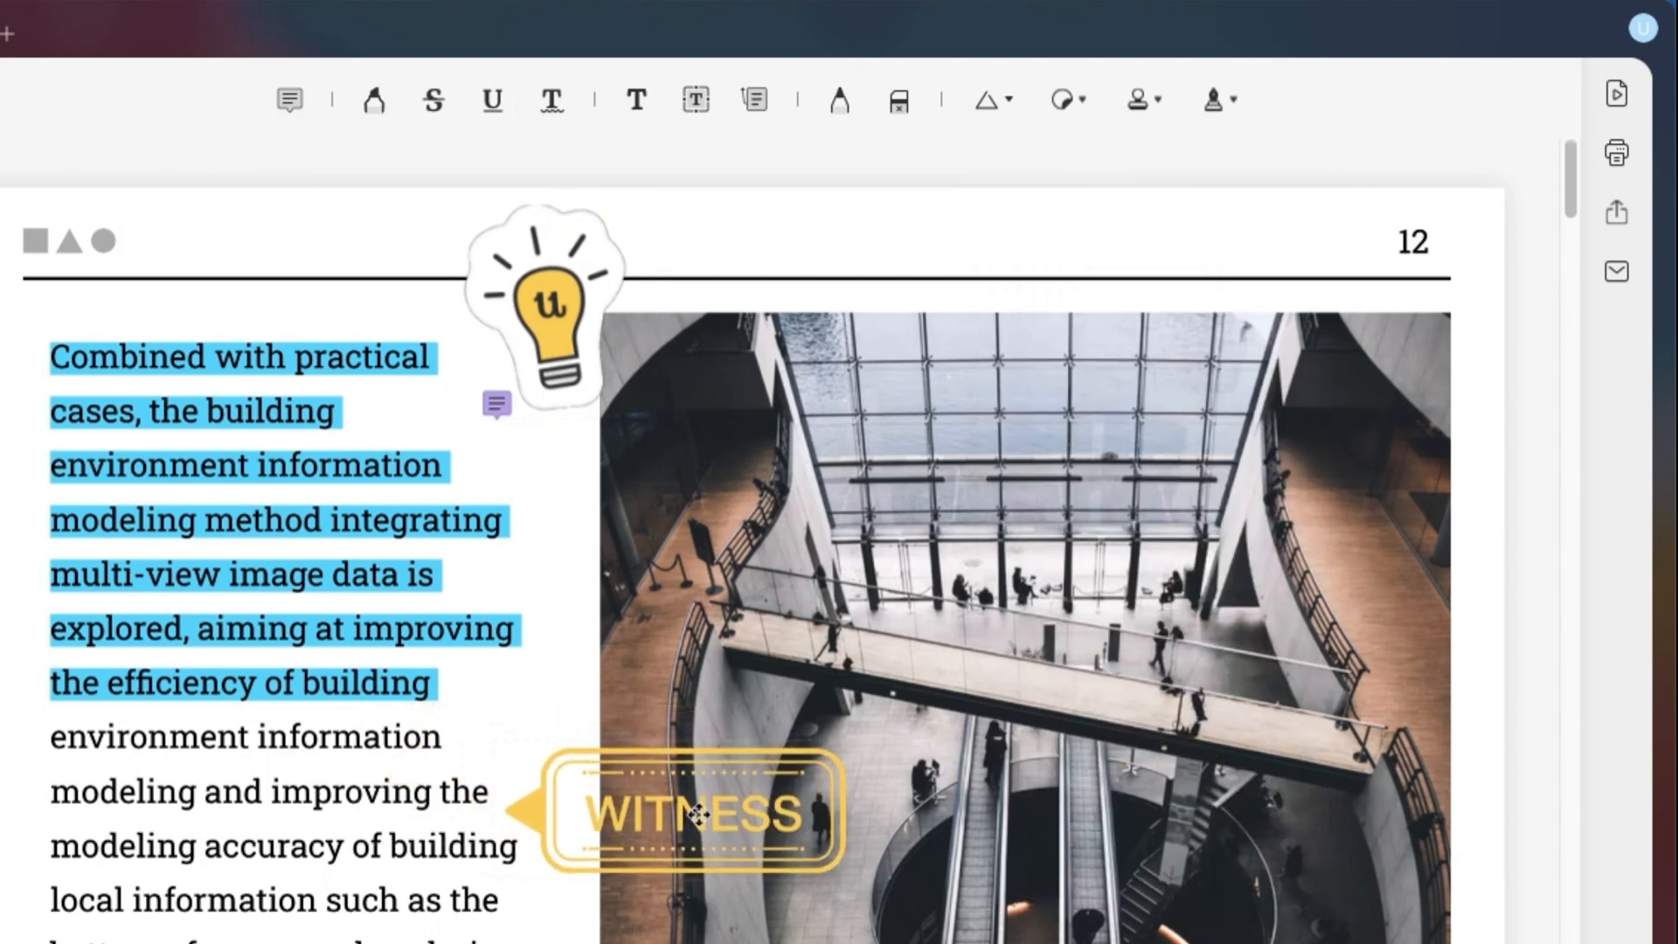
{"action": "left_click", "coordinate": [1136, 98]}
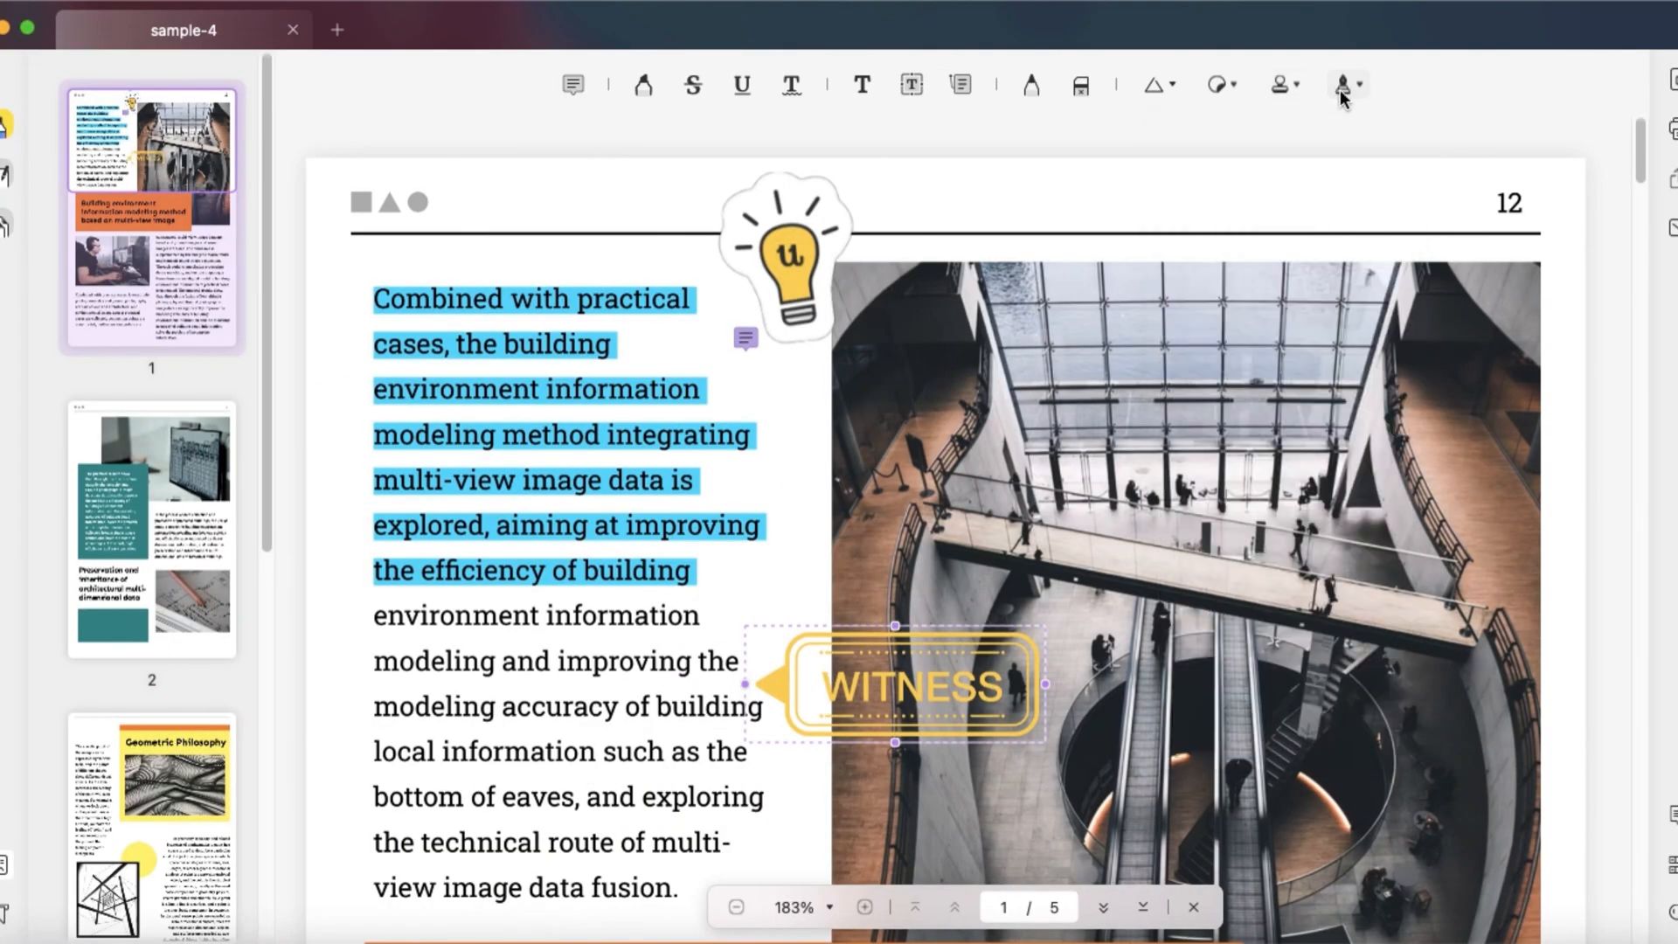
Start creating a new signature from the Signature menu
{"action": "left_click", "coordinate": [1345, 84]}
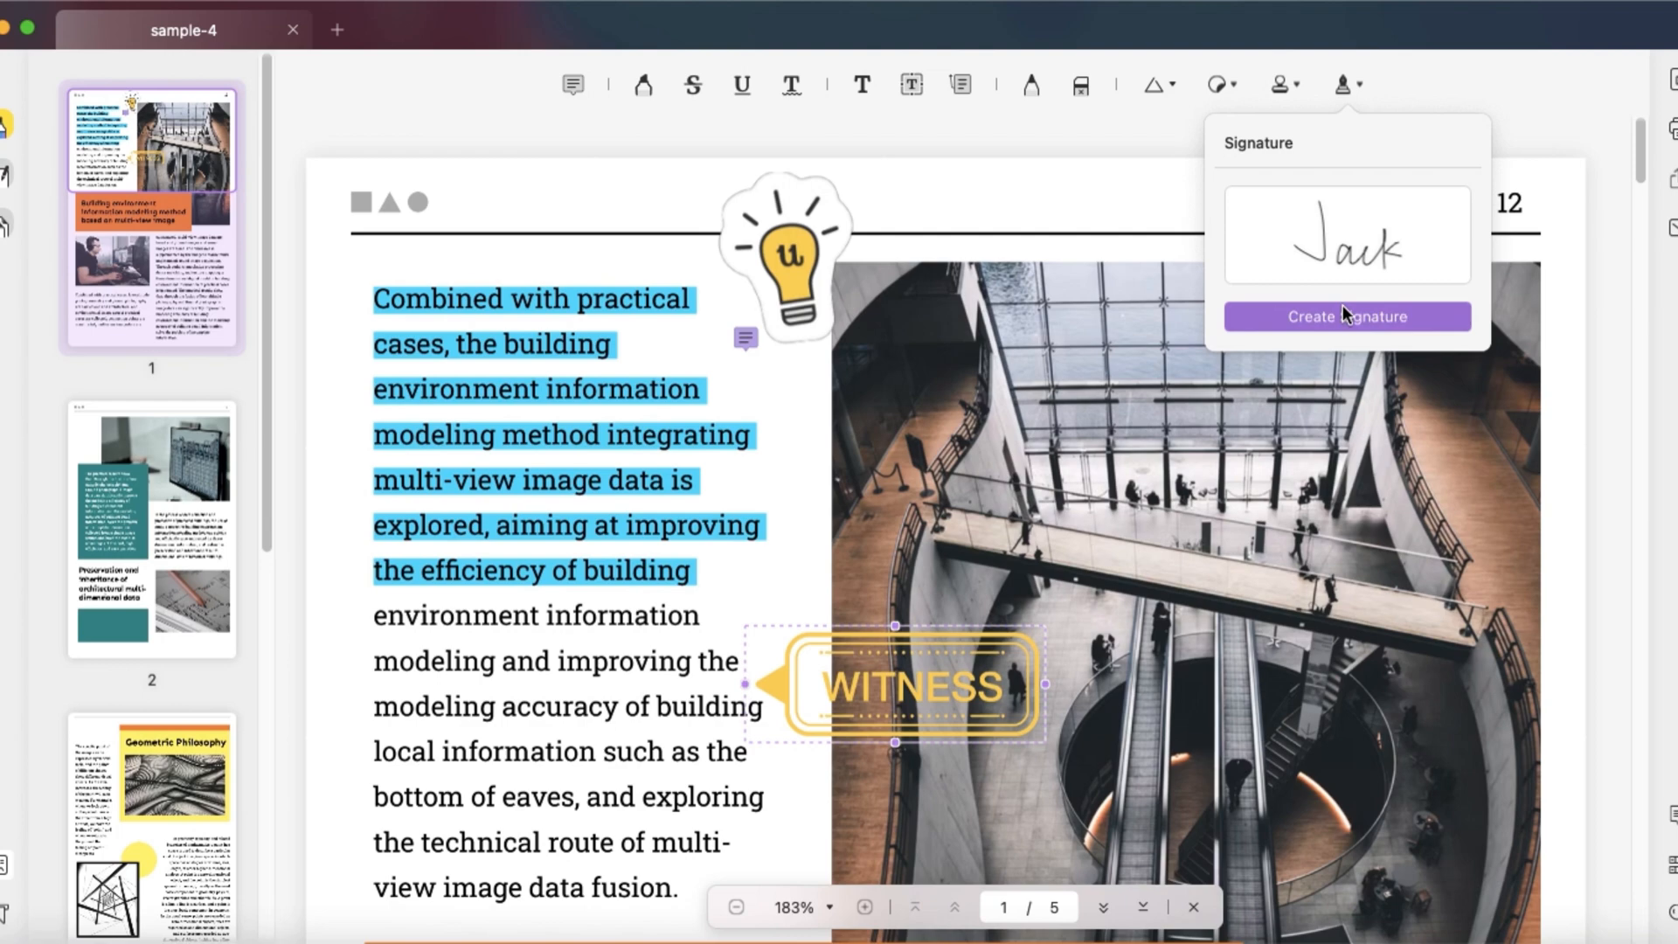
{"action": "left_click", "coordinate": [1346, 316]}
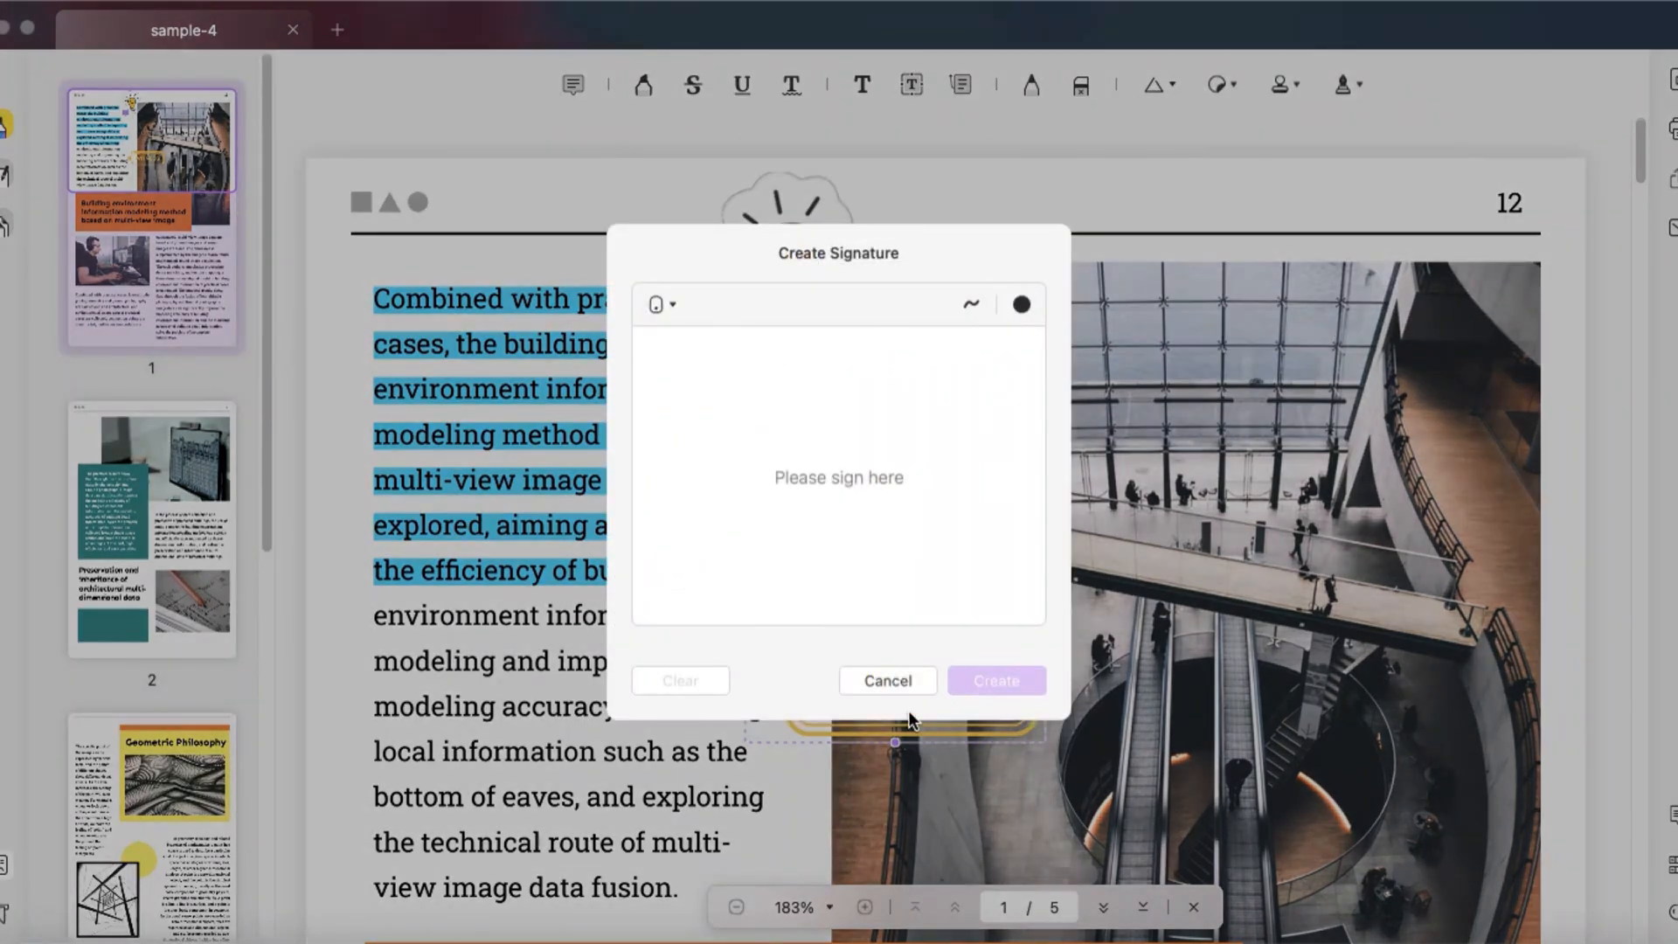